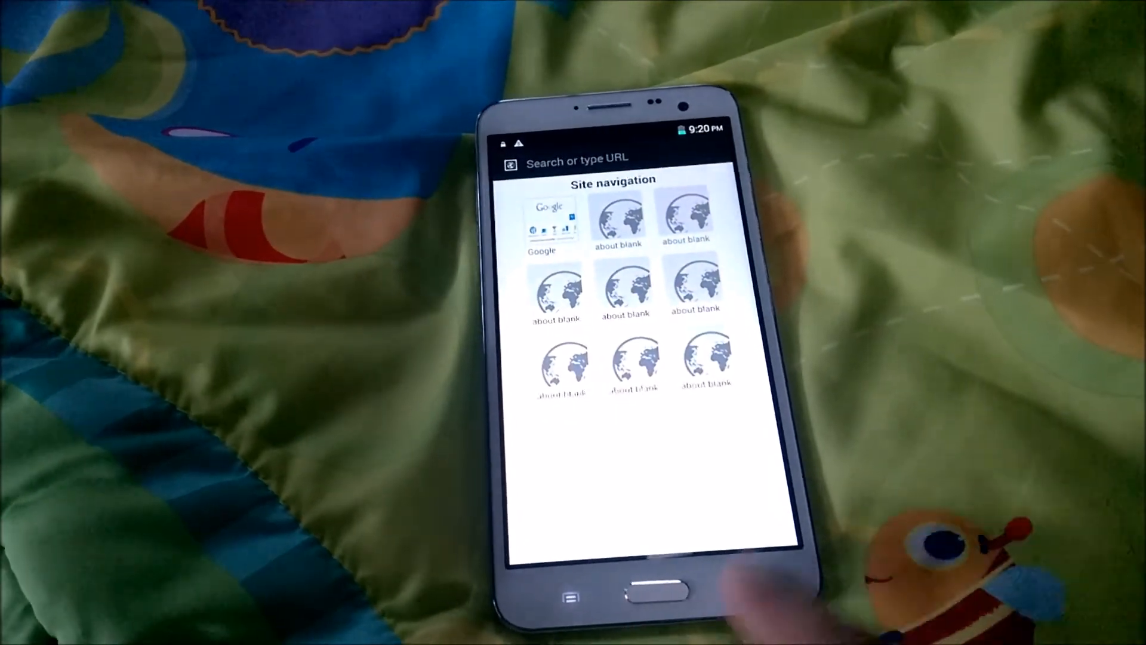
Switch from the browser's site navigation page to the system Settings menu
{"action": "left_click", "coordinate": [648, 594]}
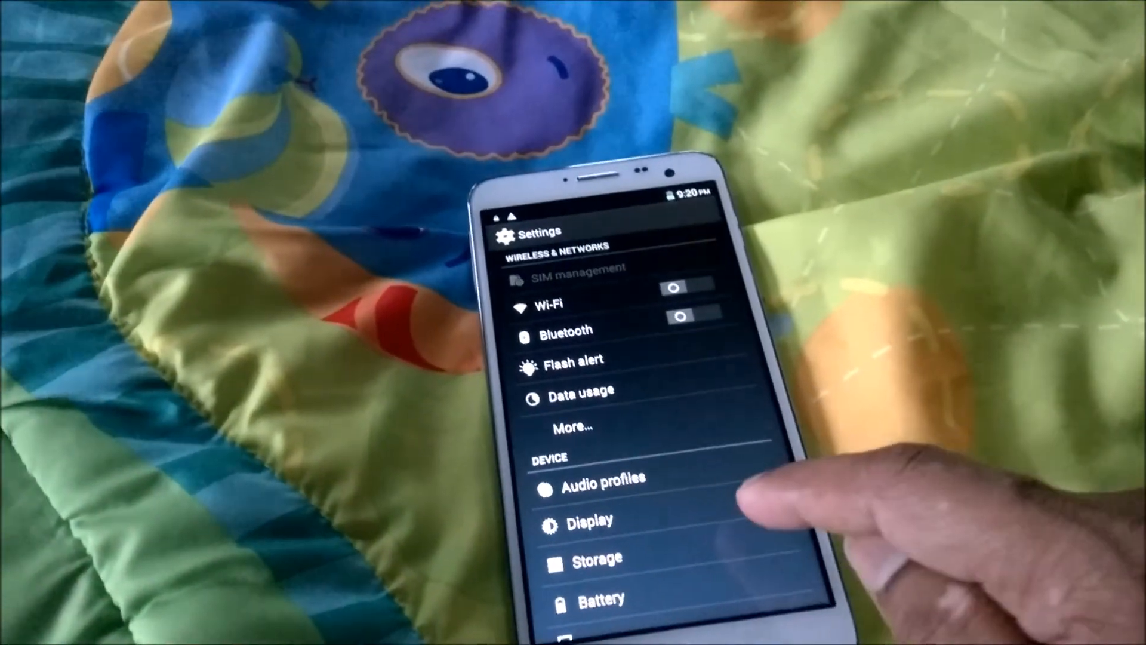
Look over the Display settings twice, returning to the main Settings list each time
{"action": "left_click", "coordinate": [589, 523]}
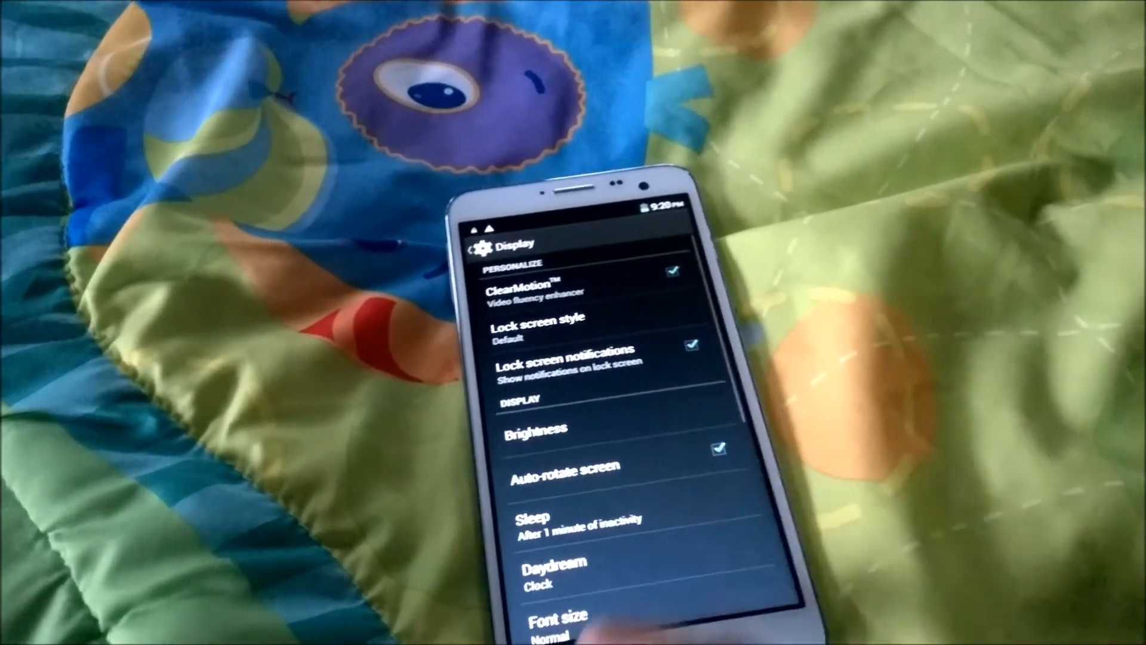
{"action": "left_click", "coordinate": [467, 243]}
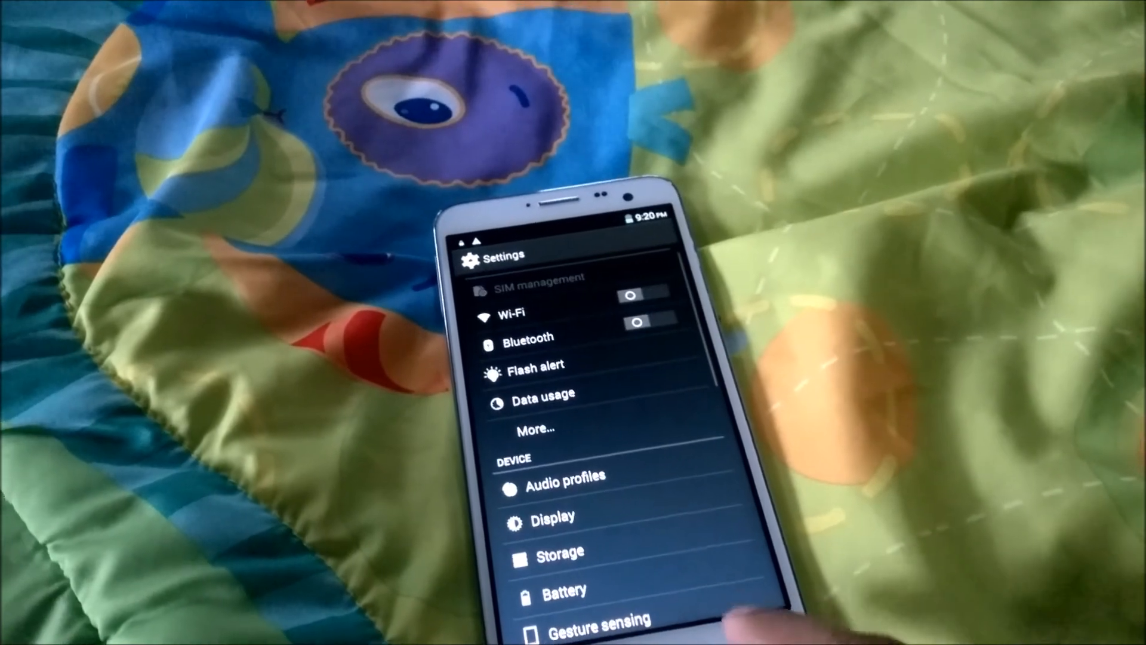
{"action": "left_click", "coordinate": [554, 519]}
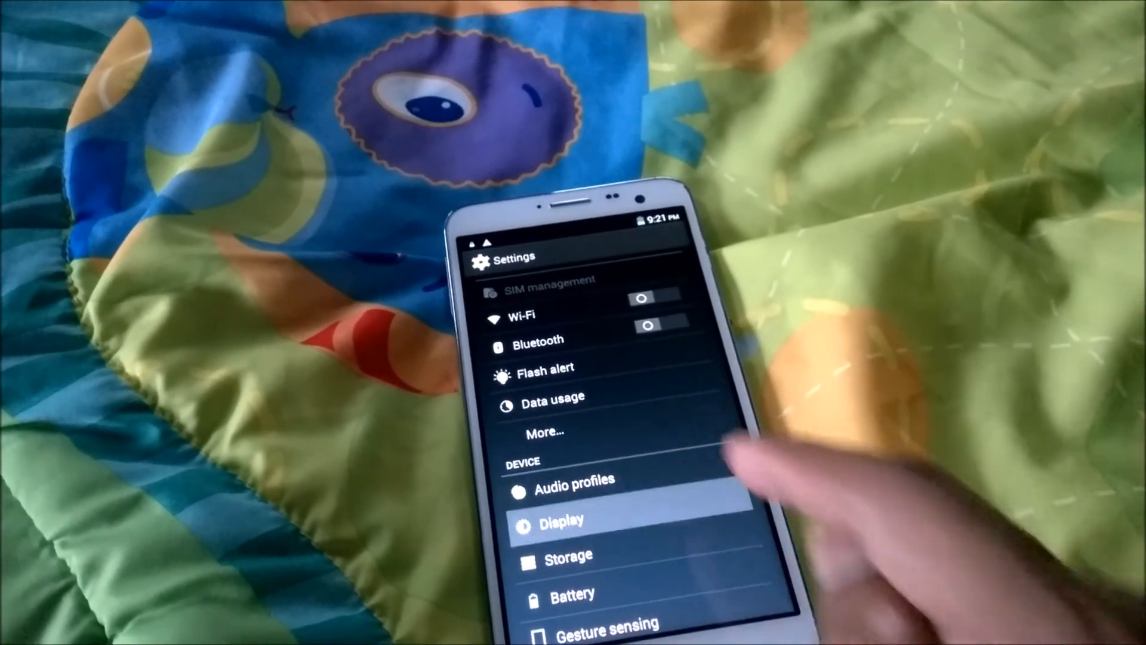
{"action": "left_click", "coordinate": [559, 520]}
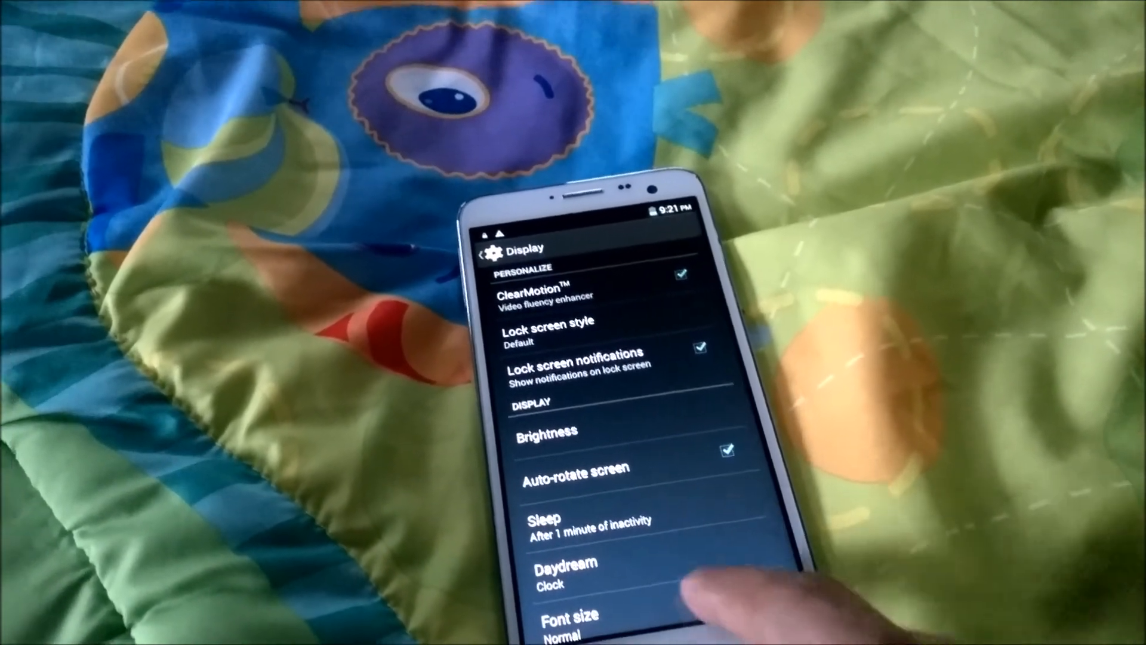
Open About phone, showing model number P8 and Android version 4.4.2
{"action": "scroll", "scroll_direction": "down", "scroll_amount": 3}
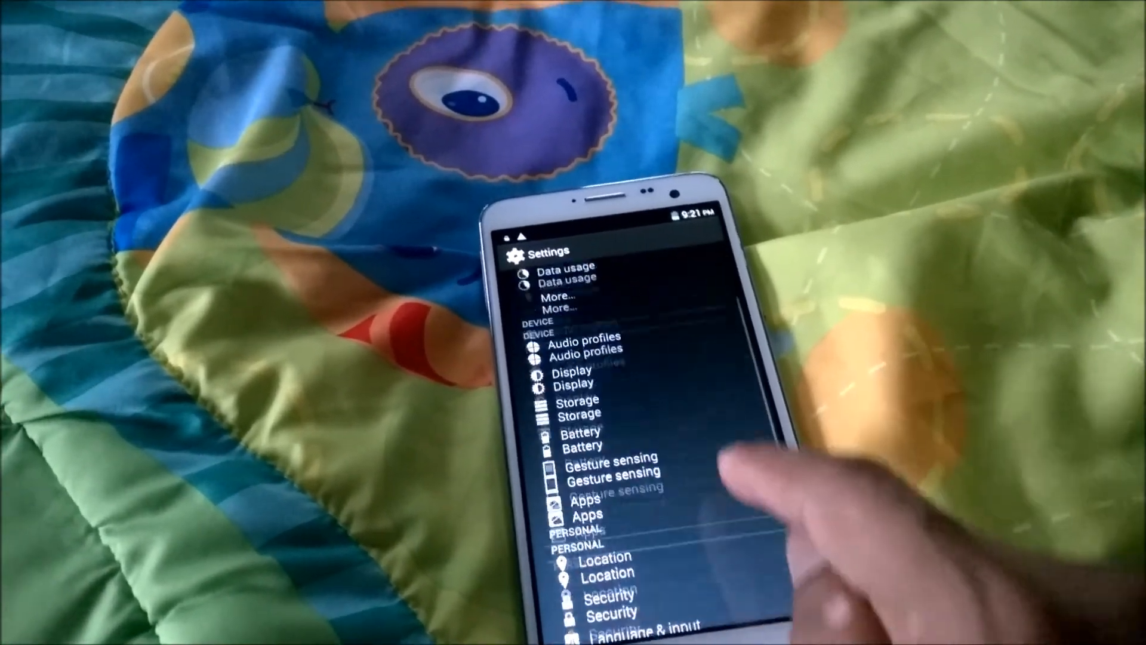
{"action": "scroll", "scroll_direction": "down", "scroll_amount": 3}
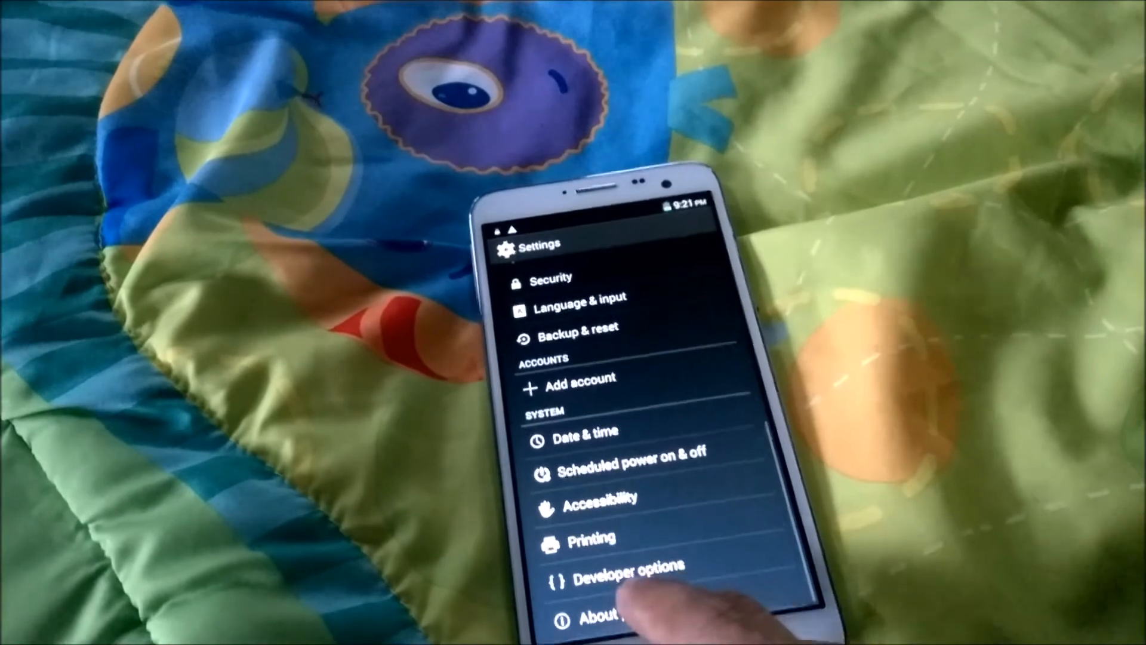
{"action": "left_click", "coordinate": [599, 614]}
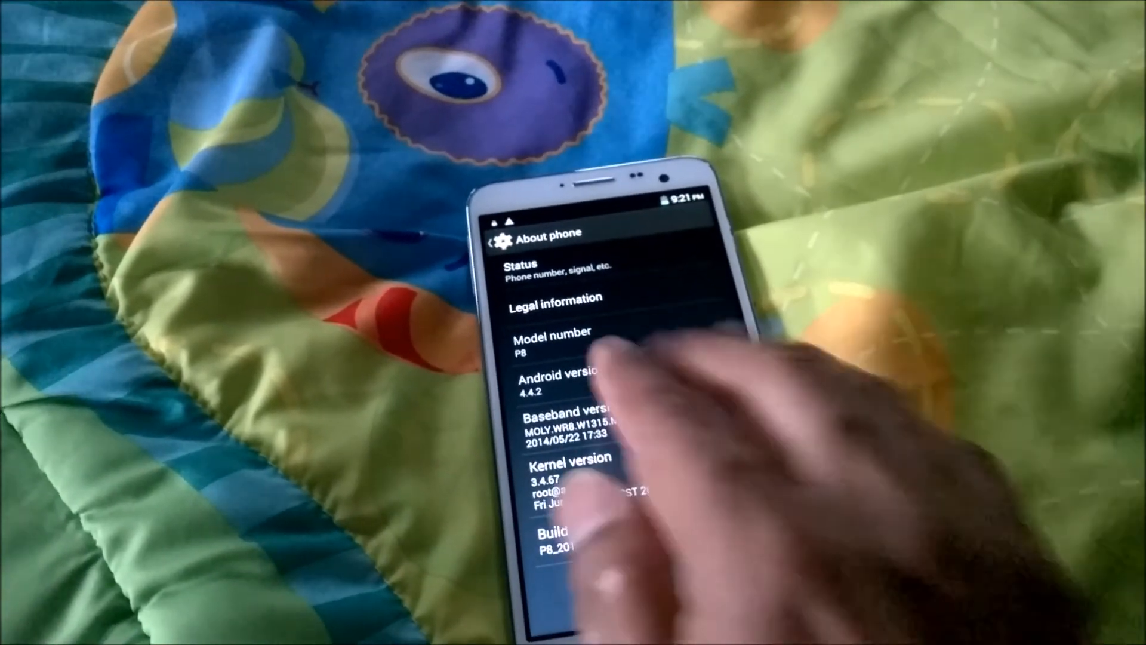